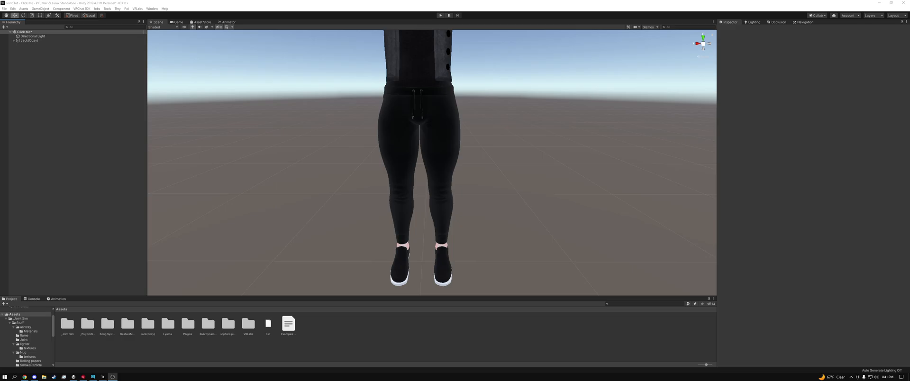
mouse_move(137, 344)
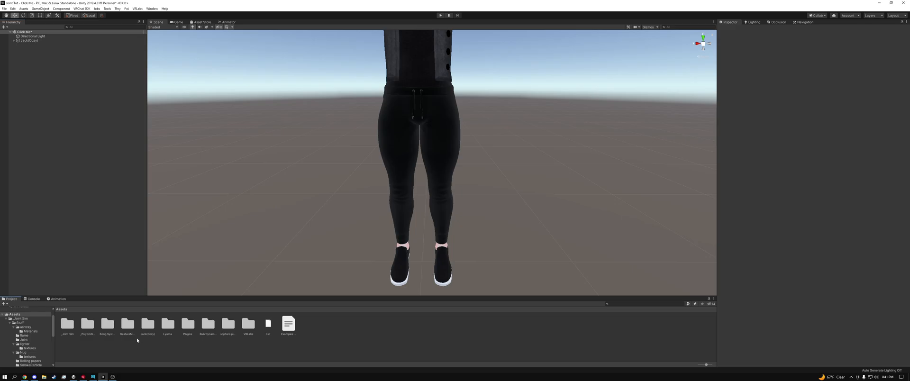
mouse_move(66, 330)
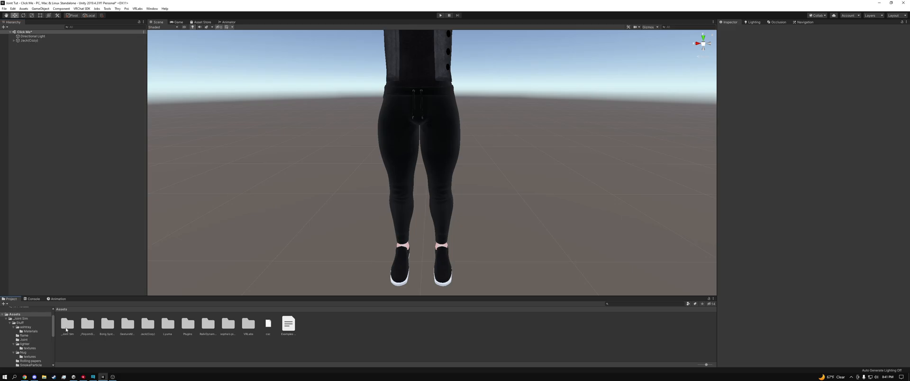
Step: Open the _Joint Sim folder, inspect its assets, and place the hand tracker prefab in the scene
click(67, 324)
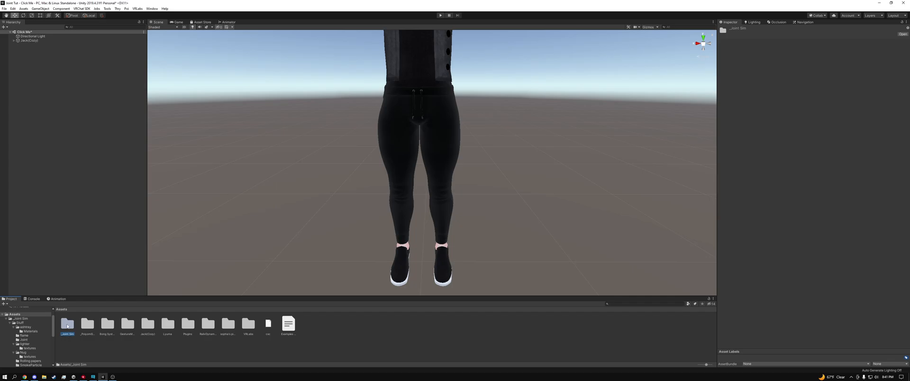
double_click(66, 323)
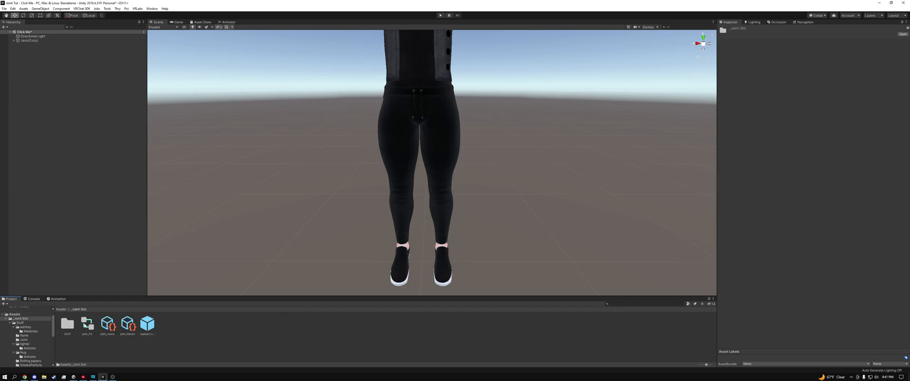
click(108, 324)
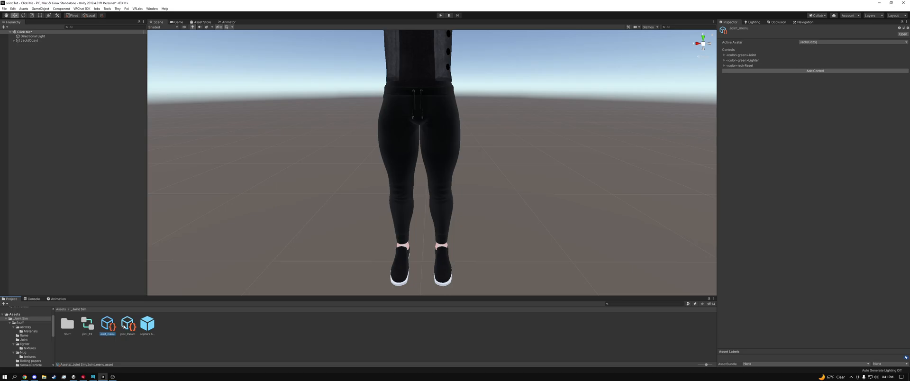
click(147, 324)
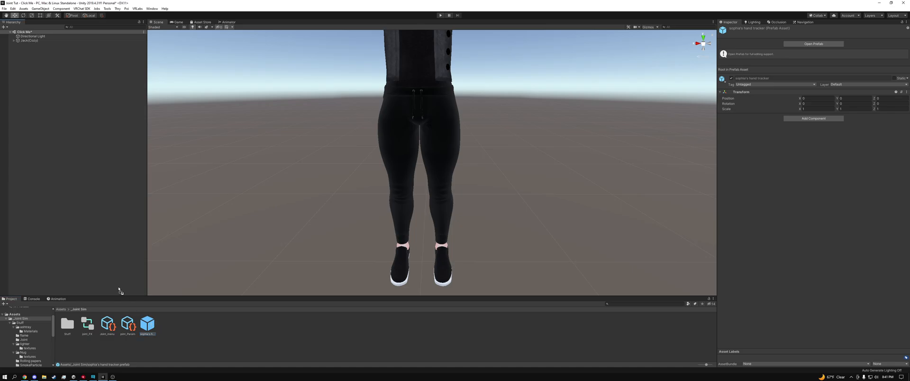
mouse_move(58, 184)
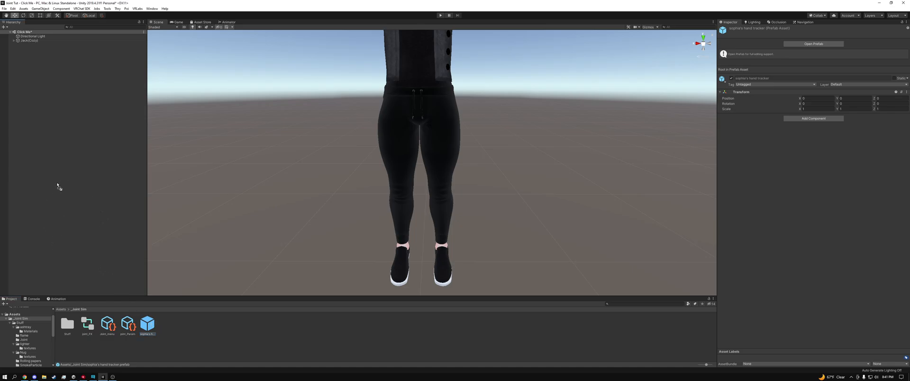
mouse_move(70, 224)
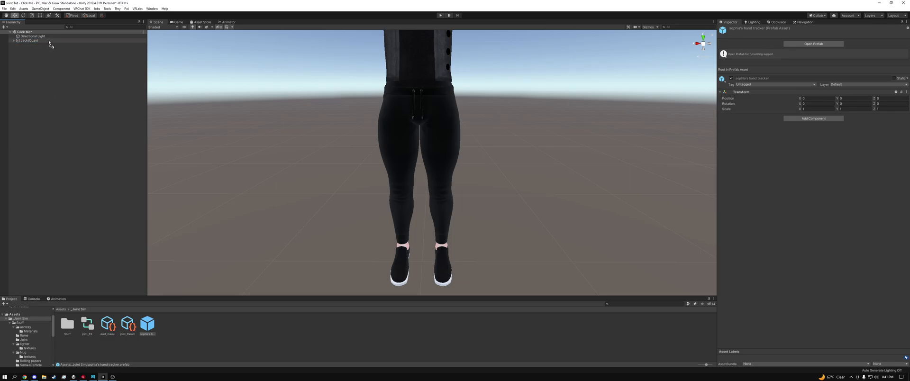
click(15, 40)
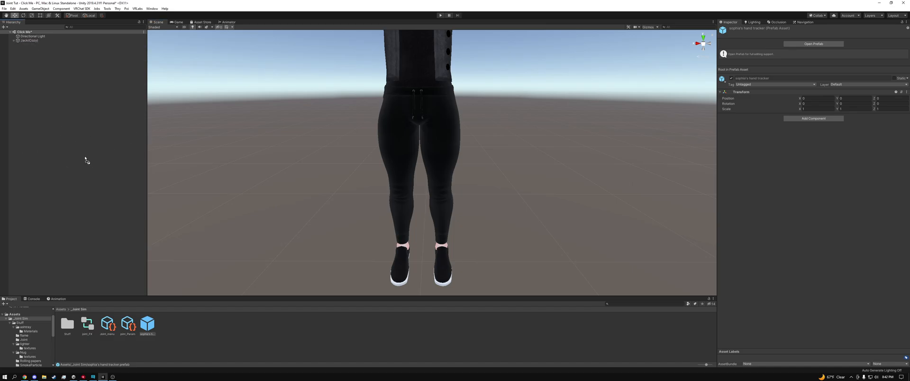
click(36, 44)
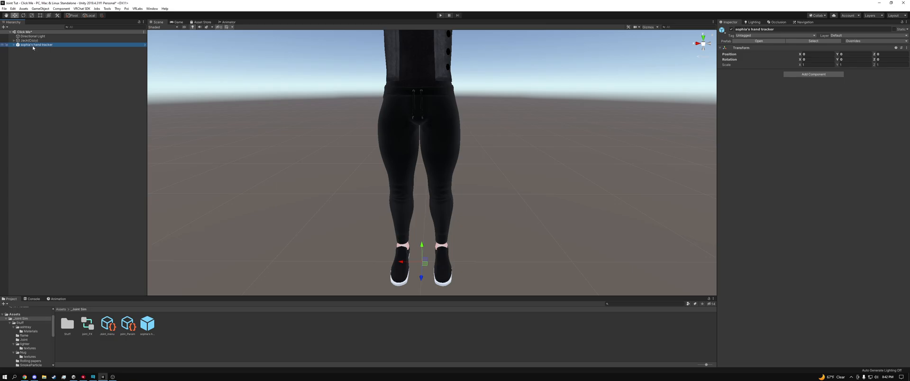
Step: Unpack the hand tracker prefab and nest it under the Jack(Cozy) avatar object
click(37, 44)
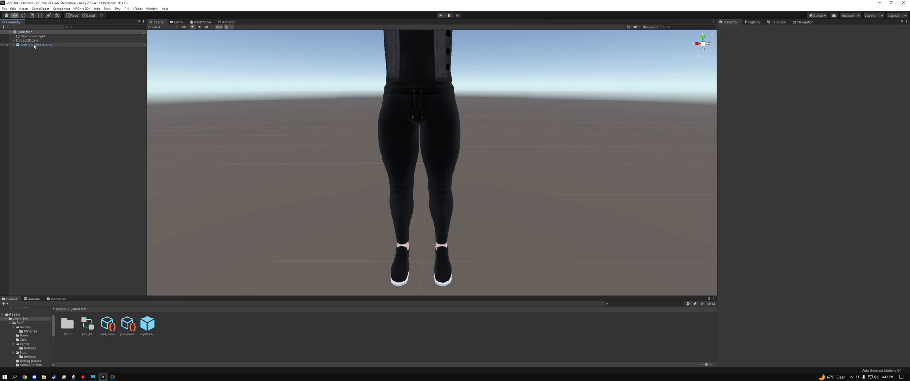
right_click(35, 44)
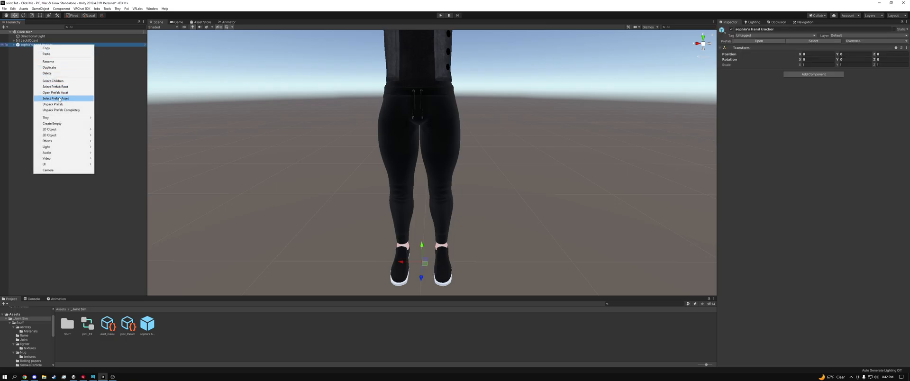
mouse_move(52, 104)
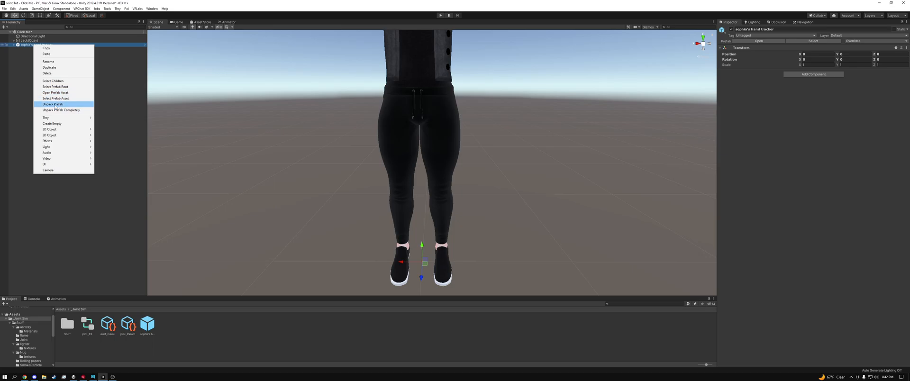
click(52, 104)
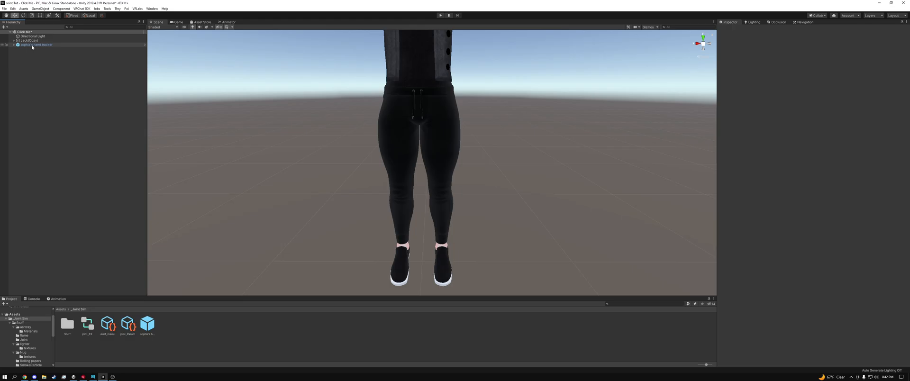
click(38, 45)
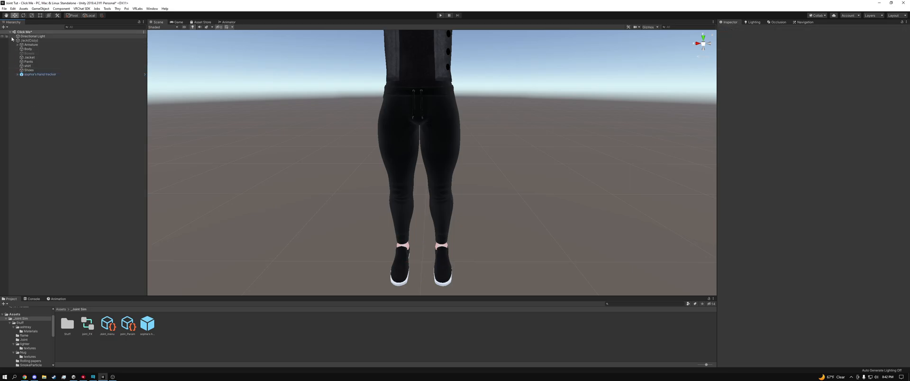
click(18, 39)
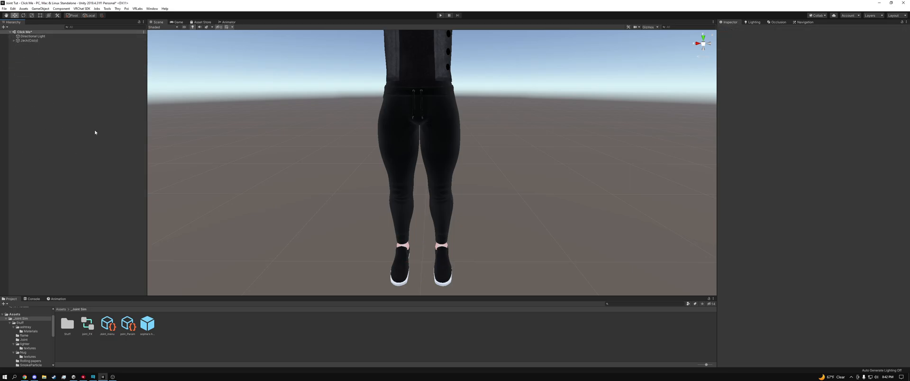
mouse_move(56, 148)
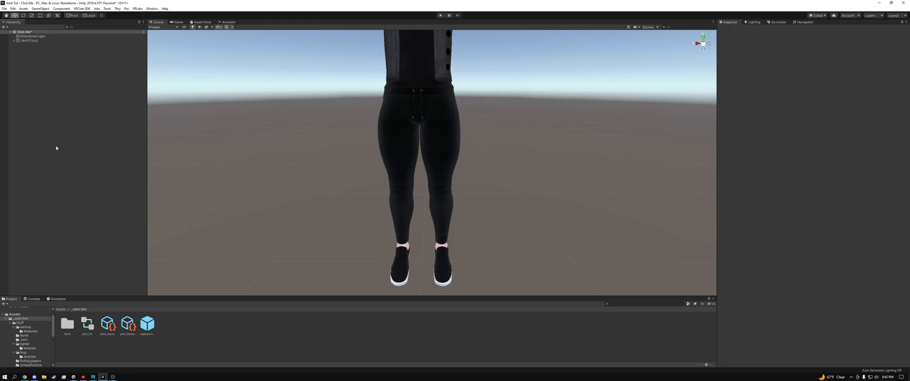
mouse_move(196, 340)
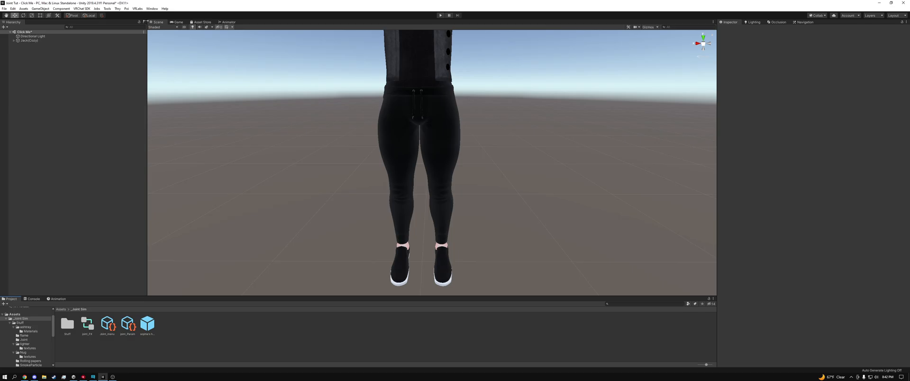
Step: Launch the Avatars 3.0 Manager, load the avatar, and scroll its Write Defaults state list
click(137, 8)
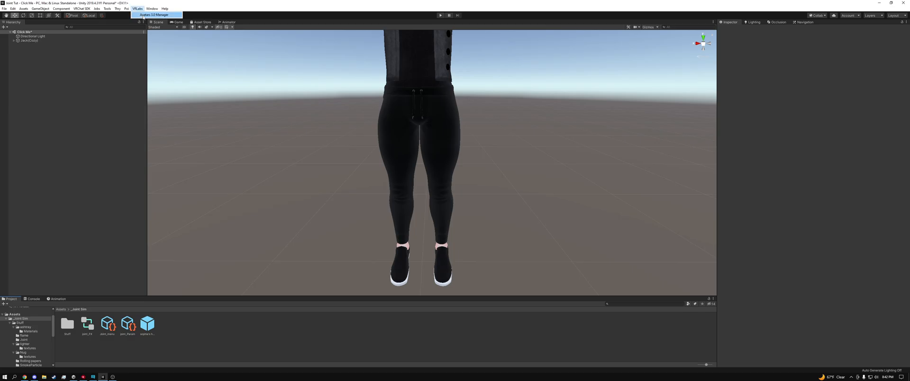
click(155, 15)
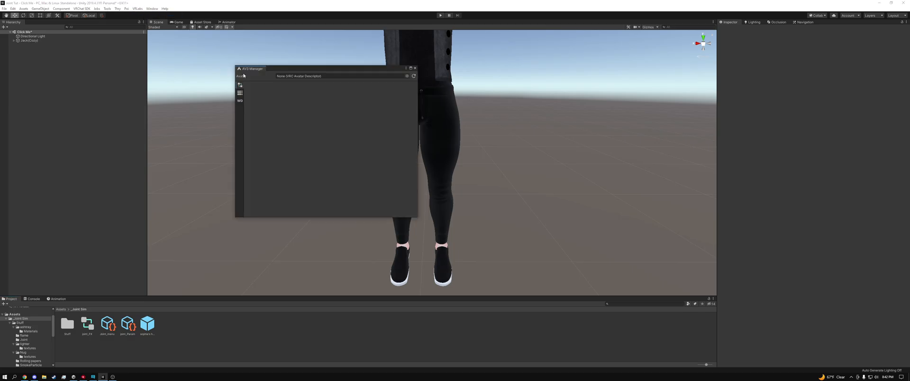
click(240, 100)
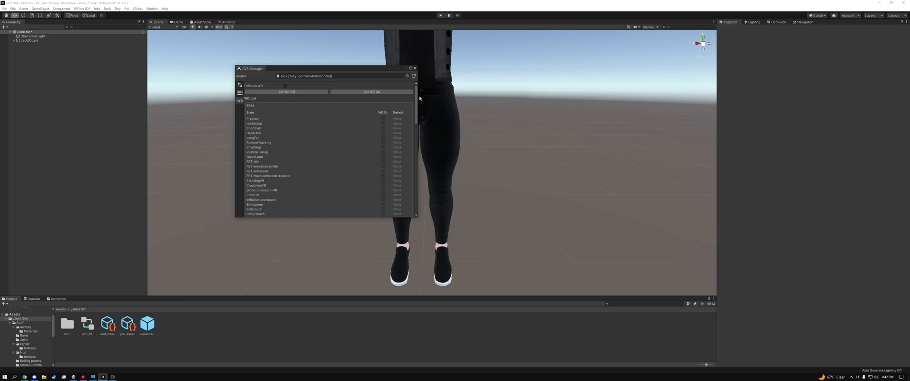
mouse_move(382, 119)
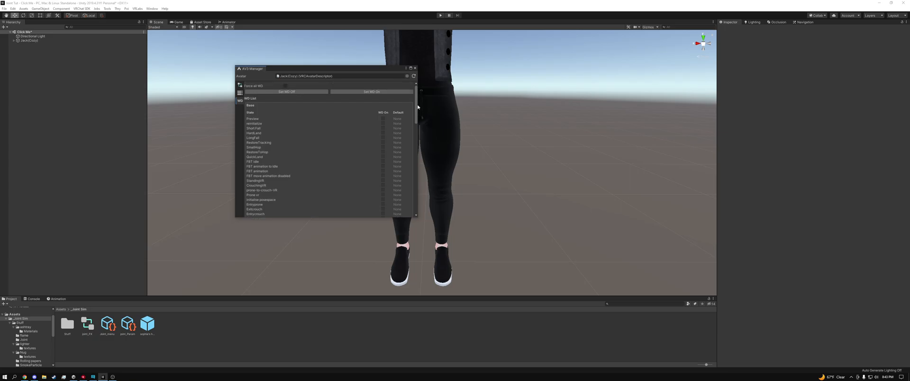
scroll(down, 3)
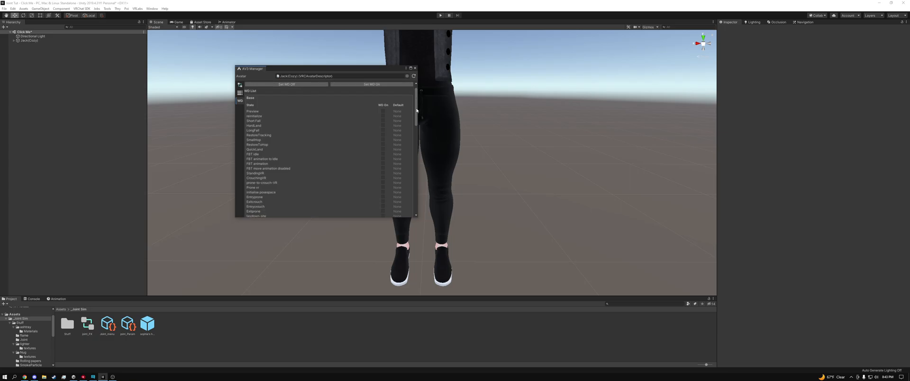
scroll(down, 3)
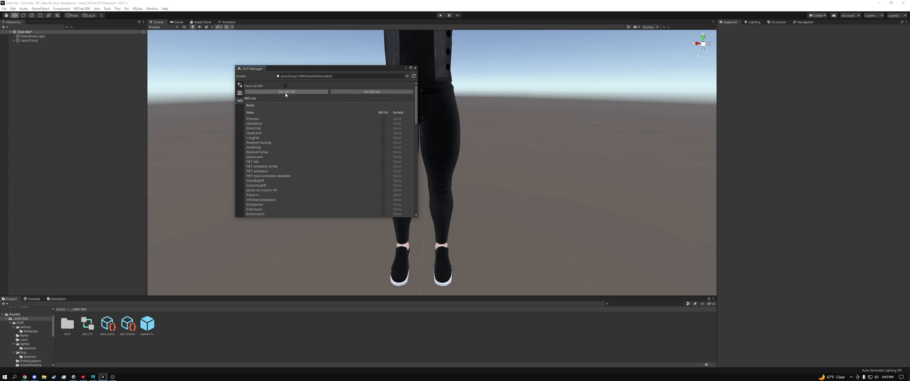
mouse_move(286, 92)
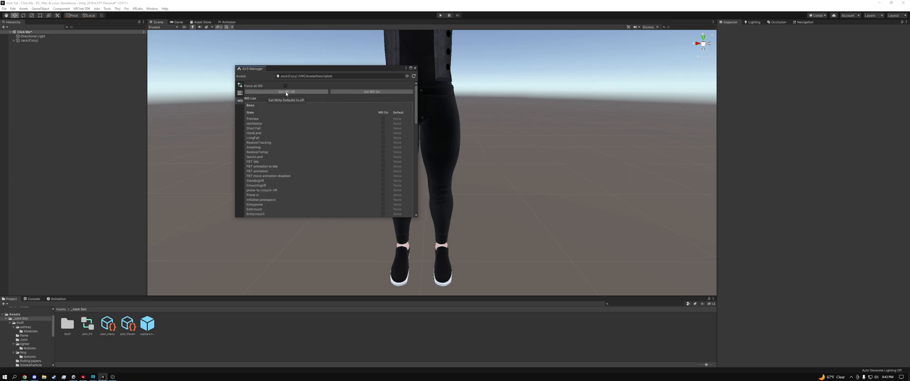
mouse_move(363, 150)
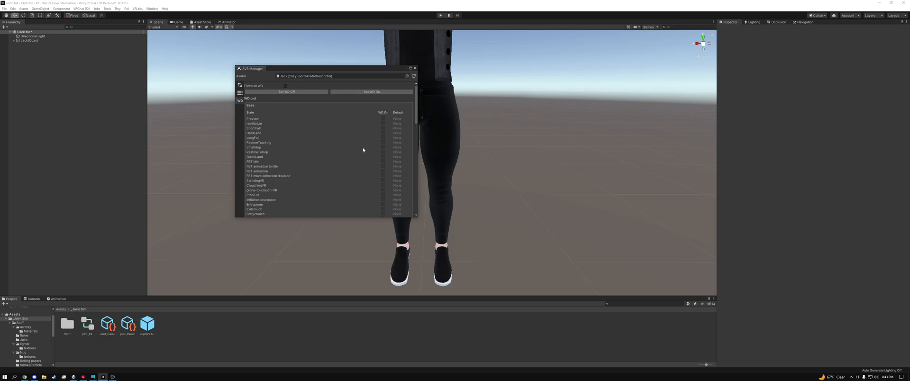
mouse_move(382, 135)
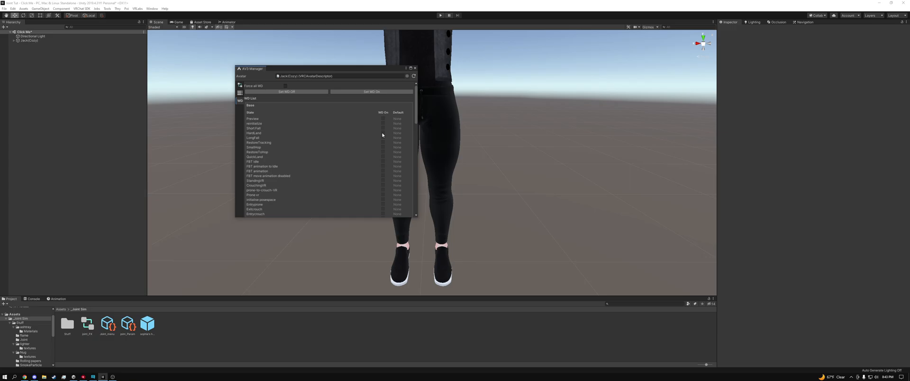
mouse_move(383, 138)
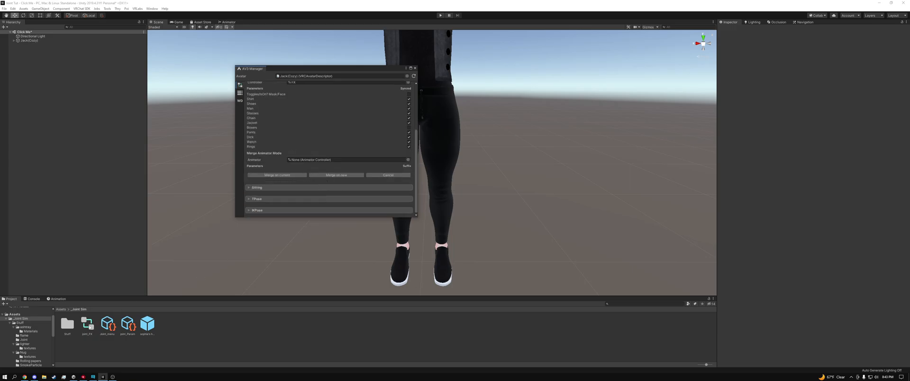
Step: Cancel the pending merge and begin adding an animator to merge into the FX controller
click(348, 160)
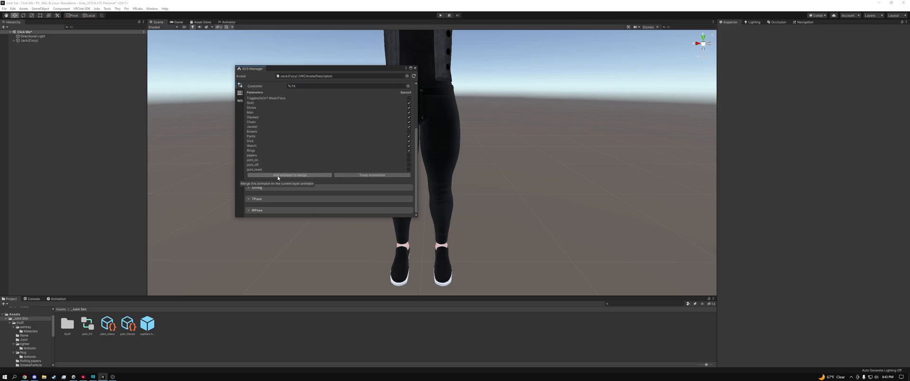
click(289, 175)
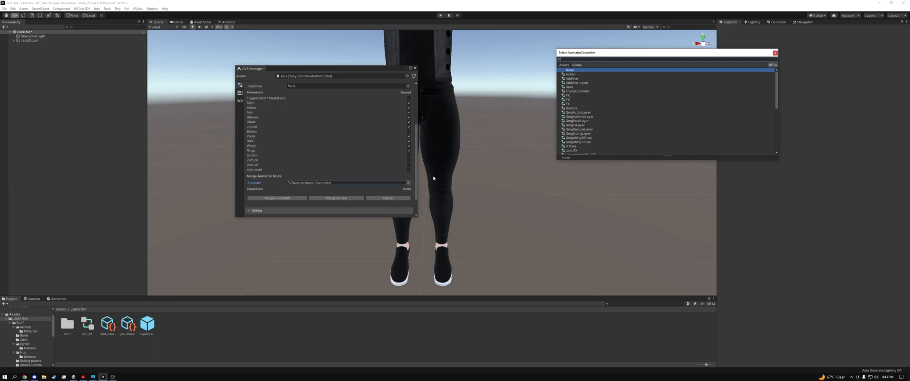
mouse_move(439, 177)
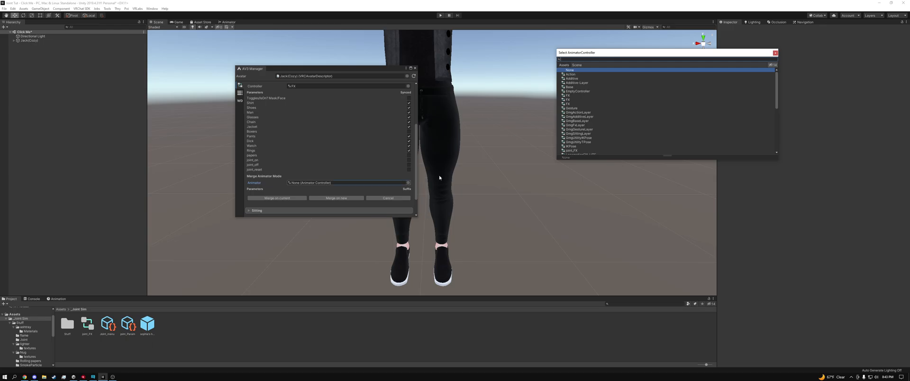
Step: Pick the 'WD off FX 2 Item tracker' animator and merge it on the current controller
text(WD off)
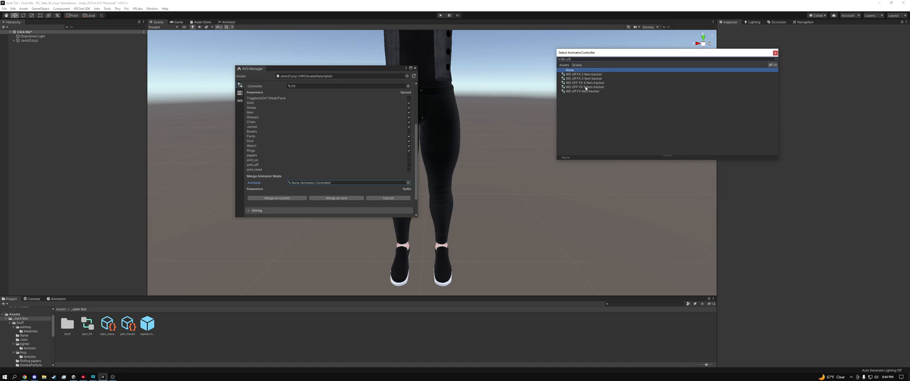
mouse_move(591, 98)
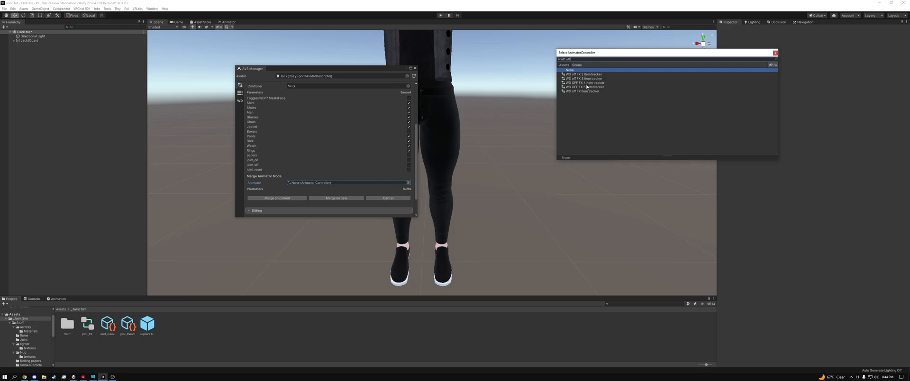
mouse_move(586, 85)
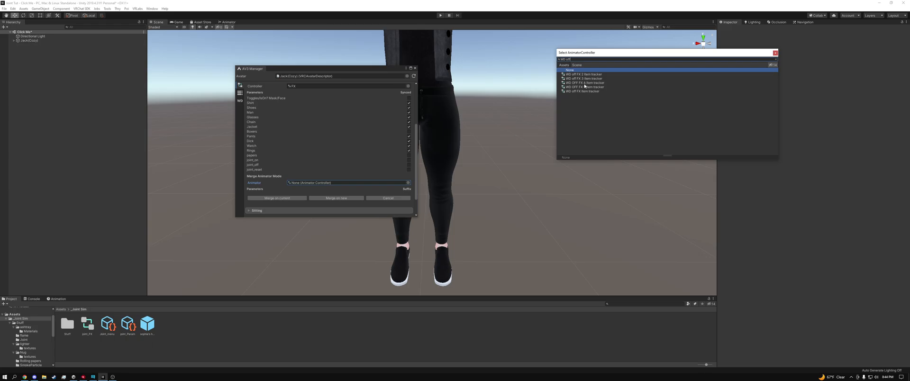
click(582, 74)
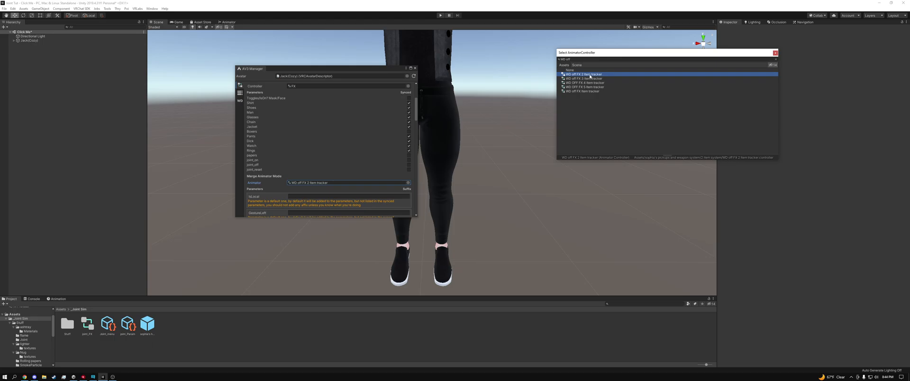
mouse_move(255, 131)
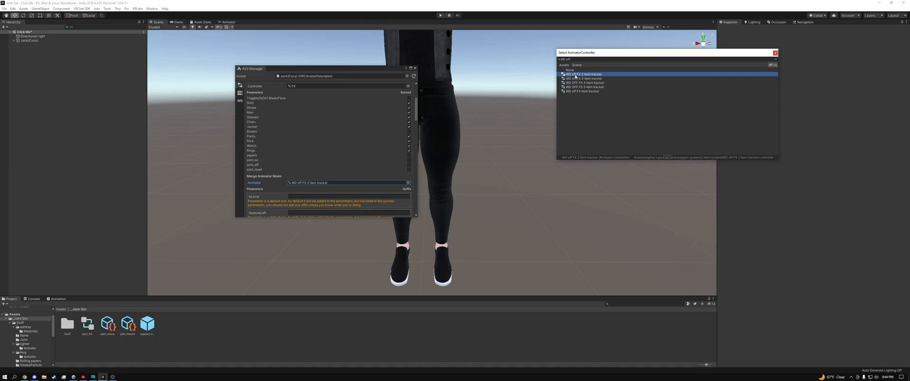
mouse_move(584, 75)
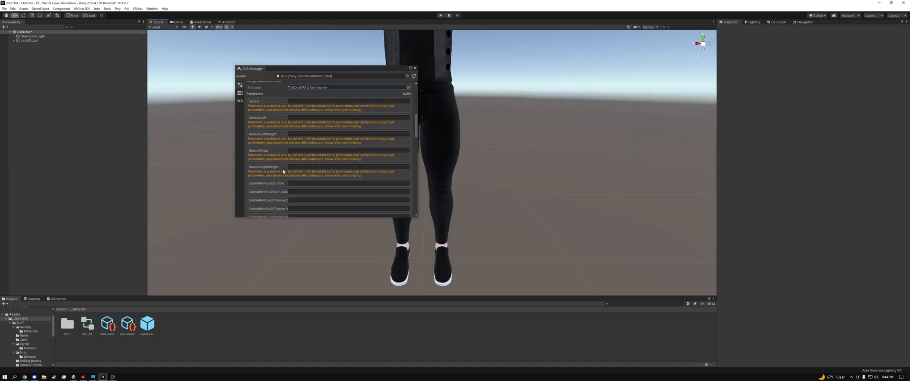
scroll(down, 3)
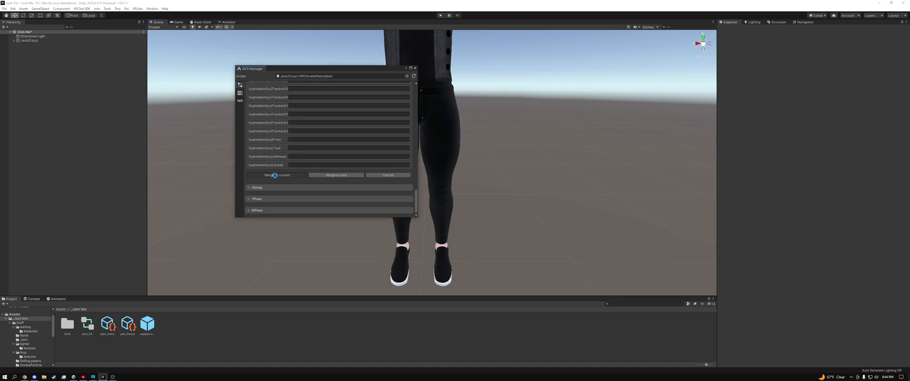
click(277, 174)
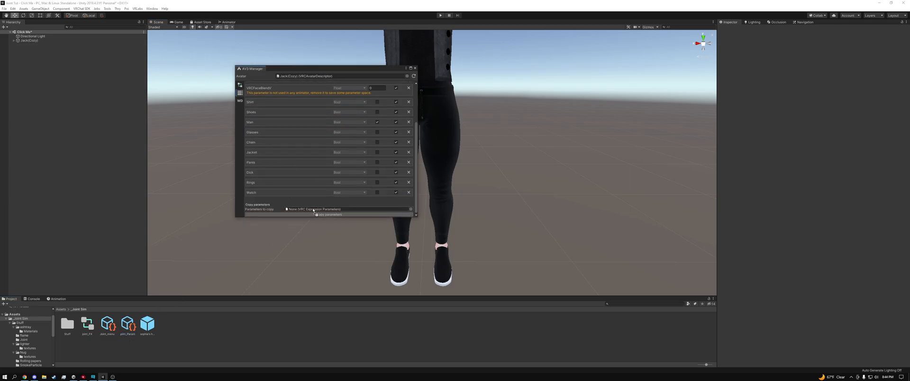
Step: Set Parameter 2 as the expression parameters asset to copy from
click(347, 209)
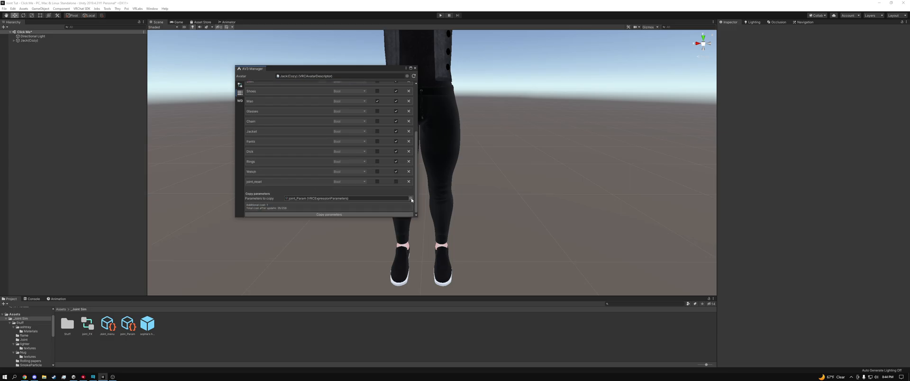
click(411, 198)
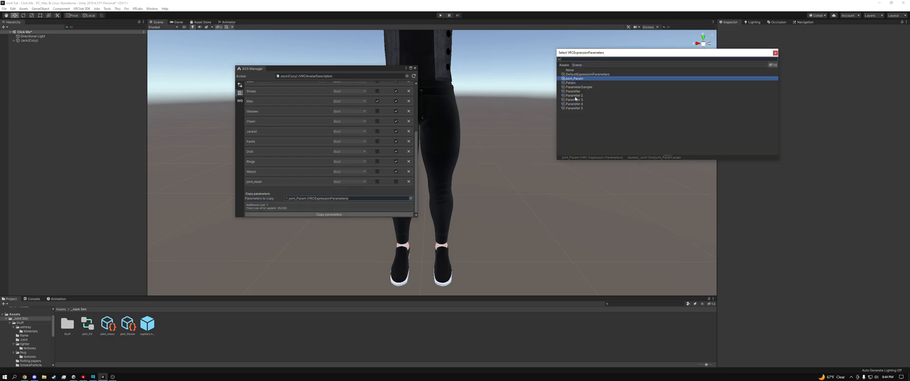
click(574, 95)
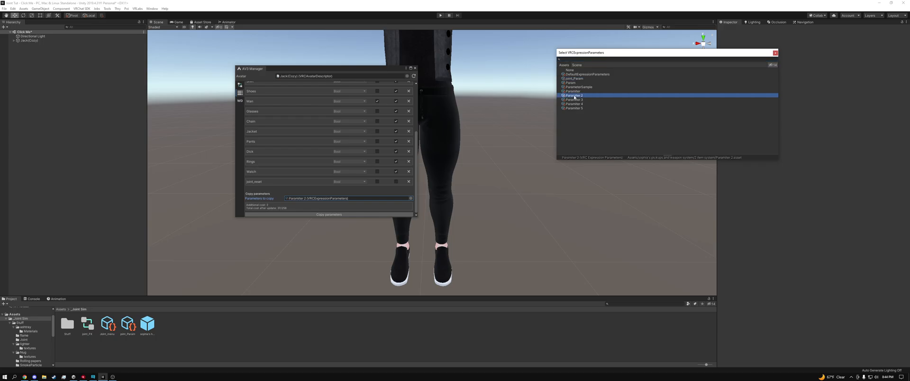
mouse_move(636, 161)
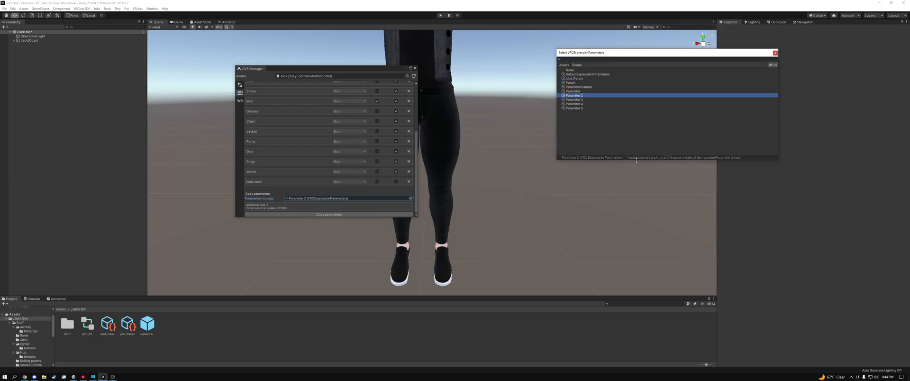
mouse_move(657, 164)
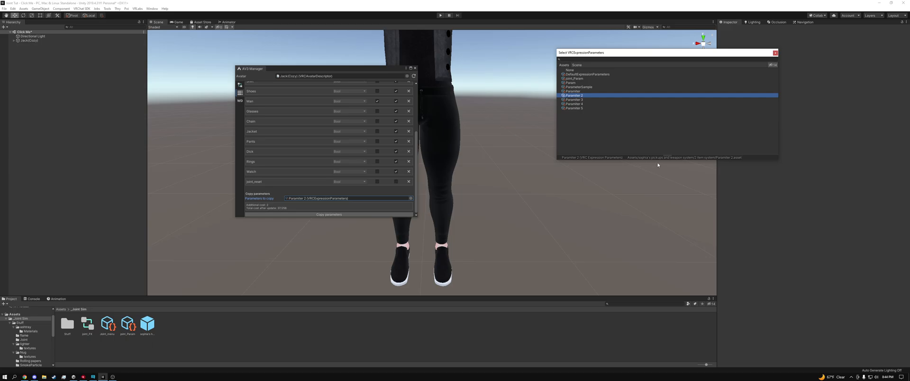
mouse_move(706, 165)
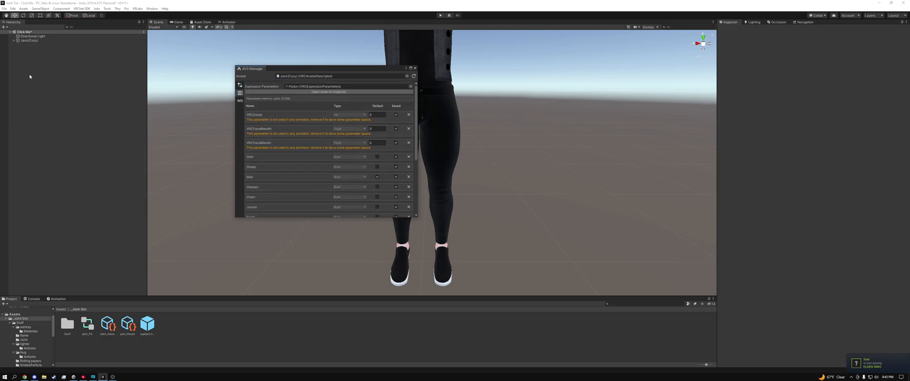
mouse_move(429, 68)
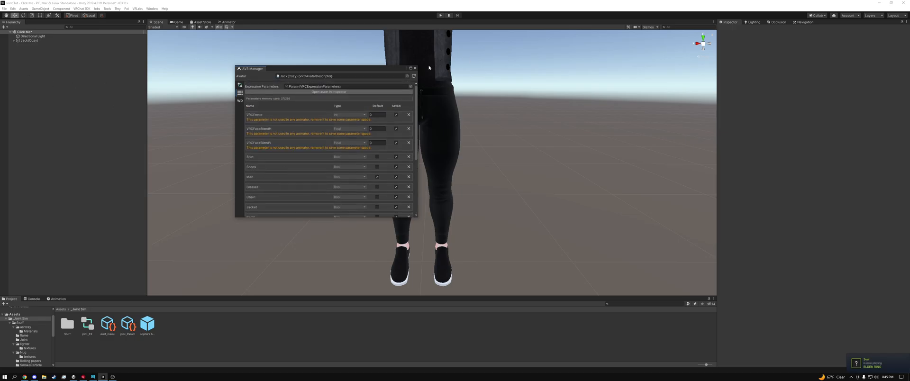
Step: Close the Av3 Manager, select the avatar, and scroll the Inspector to its Expressions section
click(414, 68)
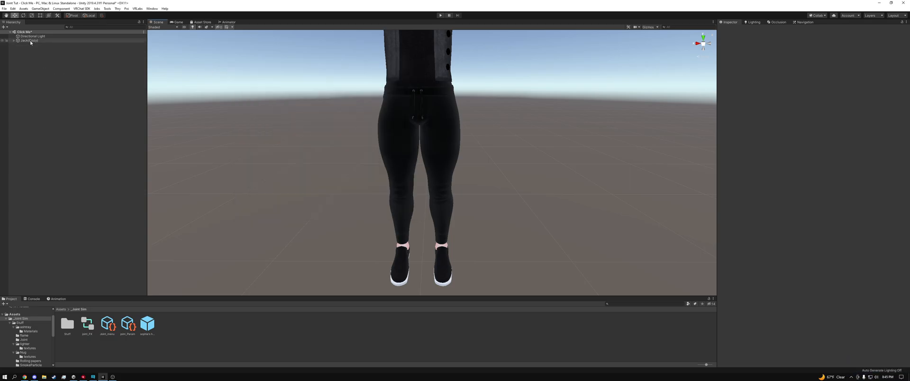
click(29, 39)
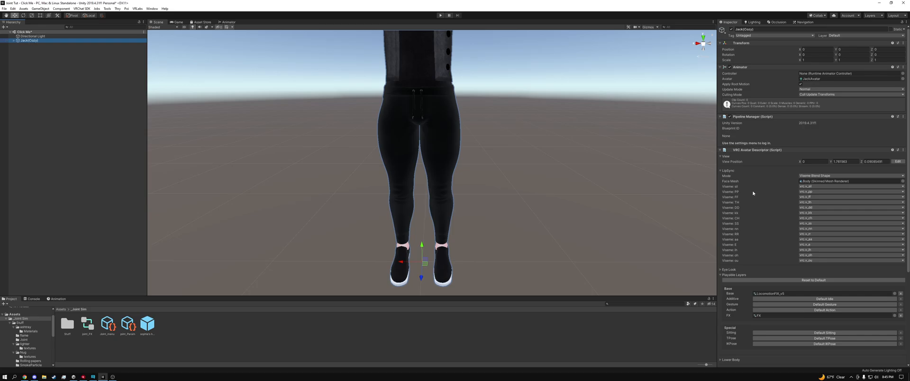
scroll(down, 3)
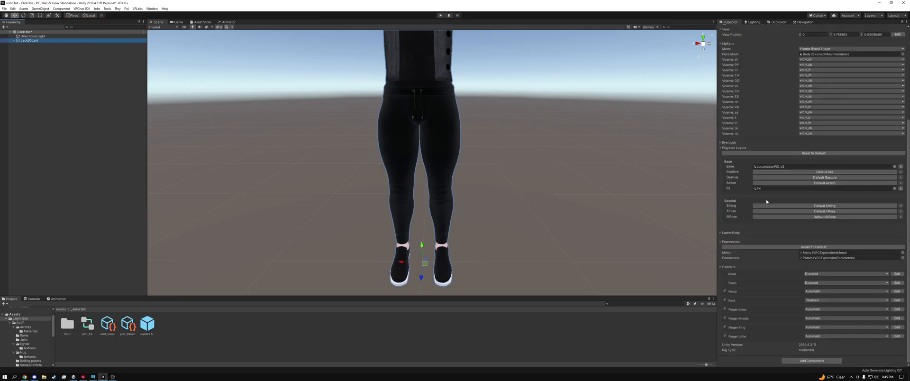
mouse_move(723, 245)
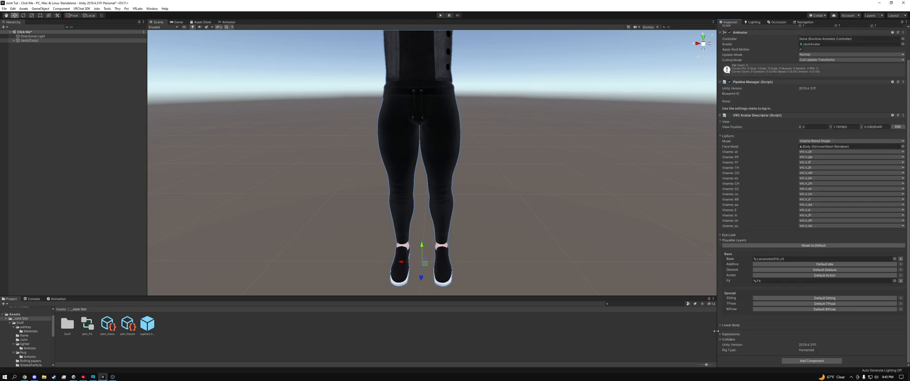
scroll(down, 3)
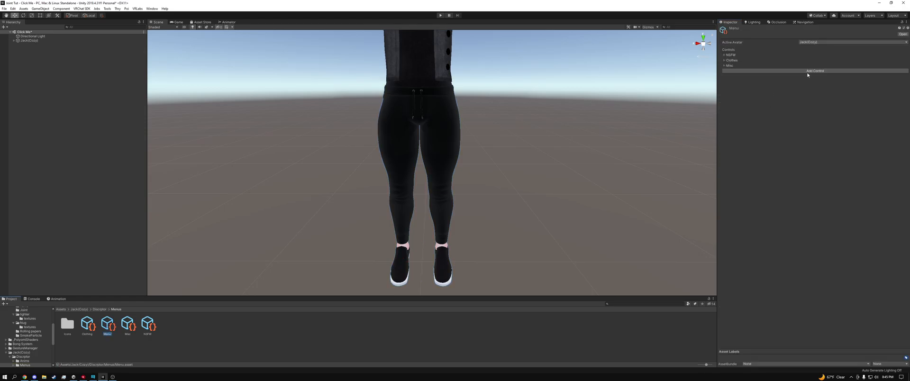
Step: Add a 'Joint Sim' Sub Menu control that opens the joint menu asset
click(814, 70)
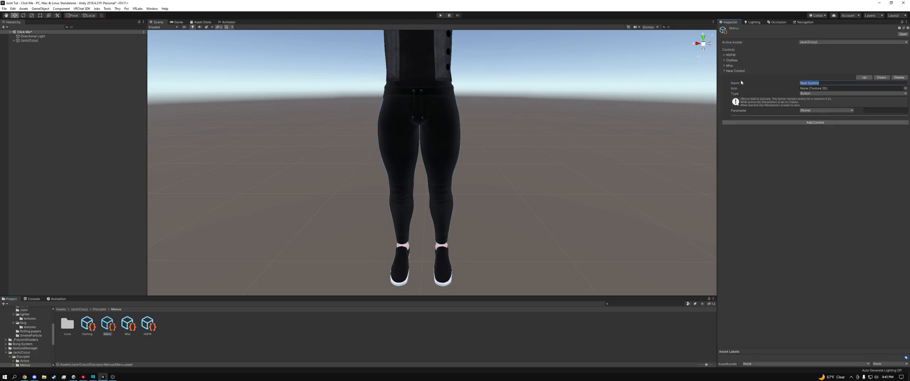
text(Joint Sim)
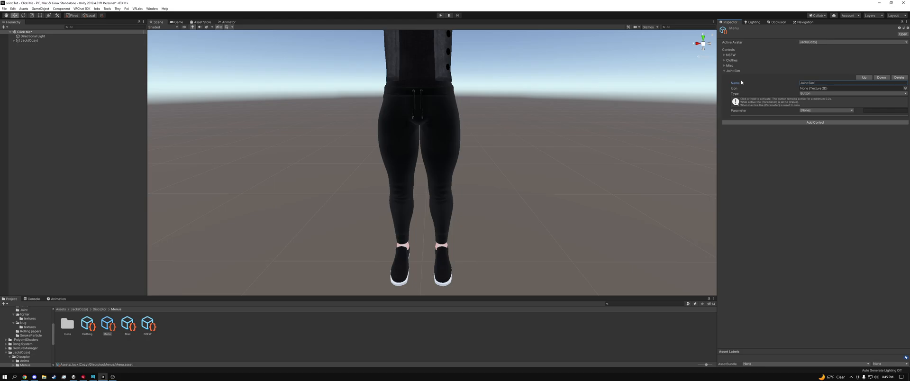
mouse_move(776, 107)
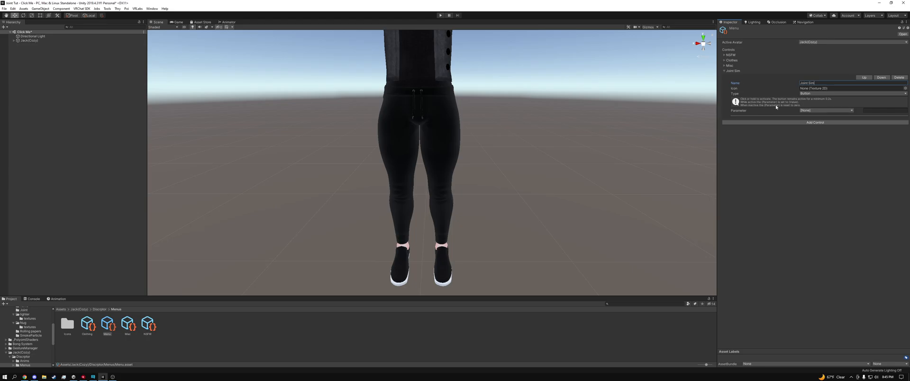
click(851, 93)
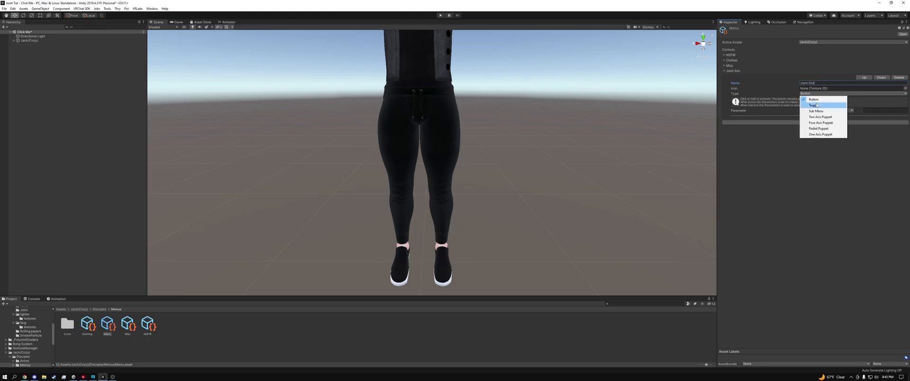
click(817, 110)
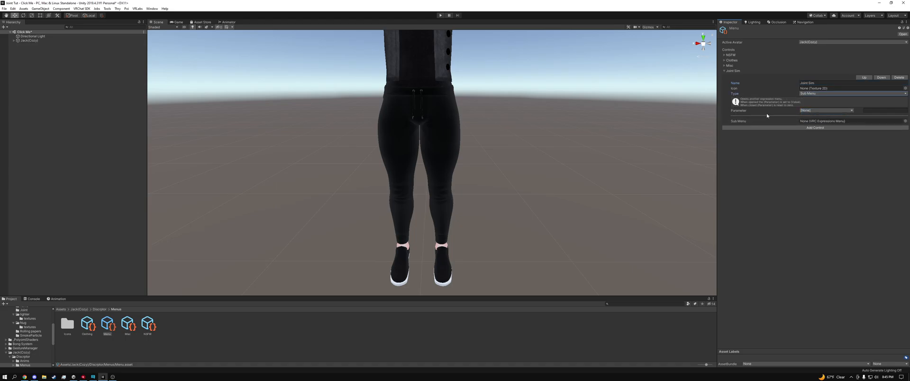
mouse_move(896, 125)
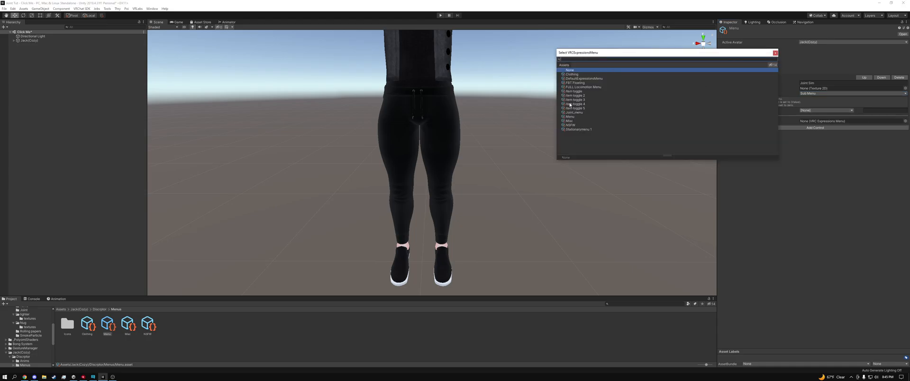
click(573, 112)
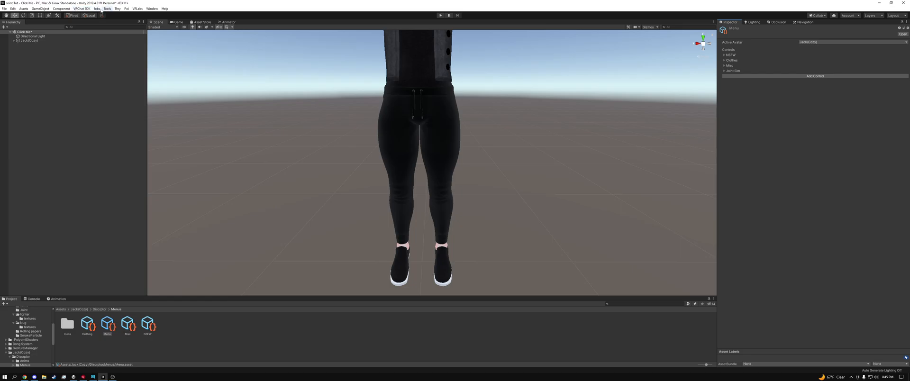
Step: Select GestureManager and enter play mode to test the avatar's radial menu
click(33, 40)
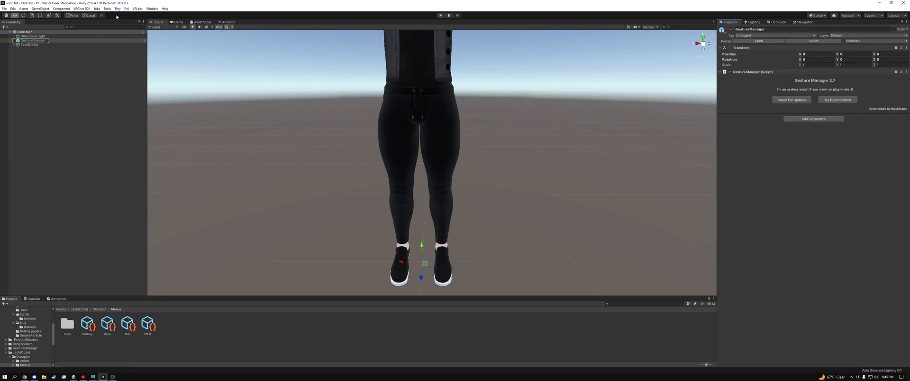
mouse_move(412, 20)
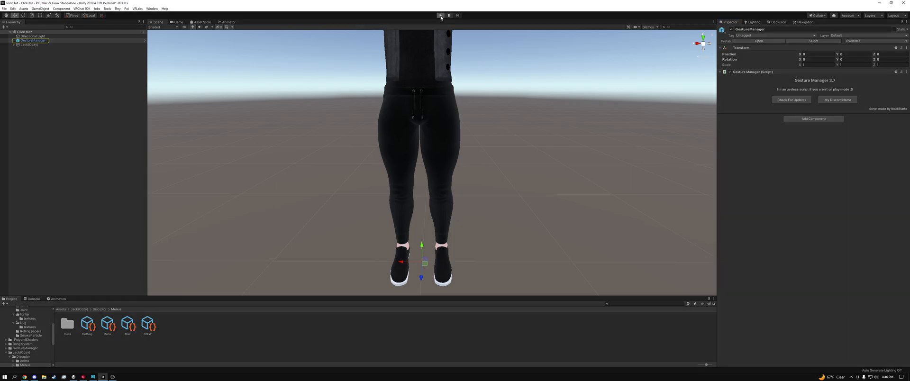
click(440, 15)
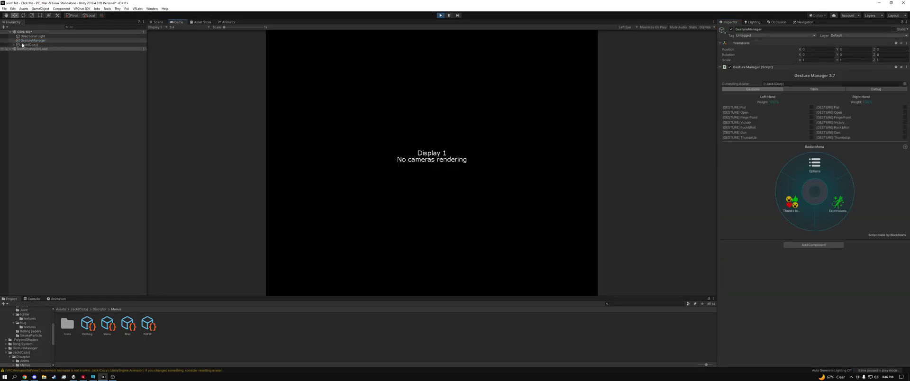
click(157, 22)
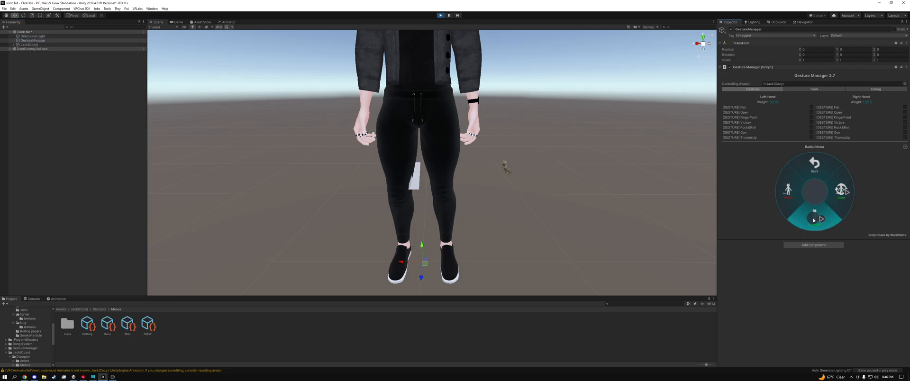
Step: Select the hand tracker's papers object and drag it away from the avatar's leg
click(815, 219)
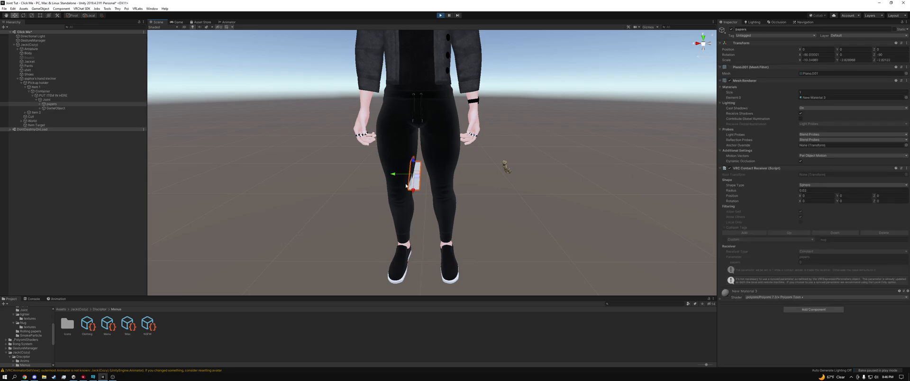
drag(412, 174, 505, 174)
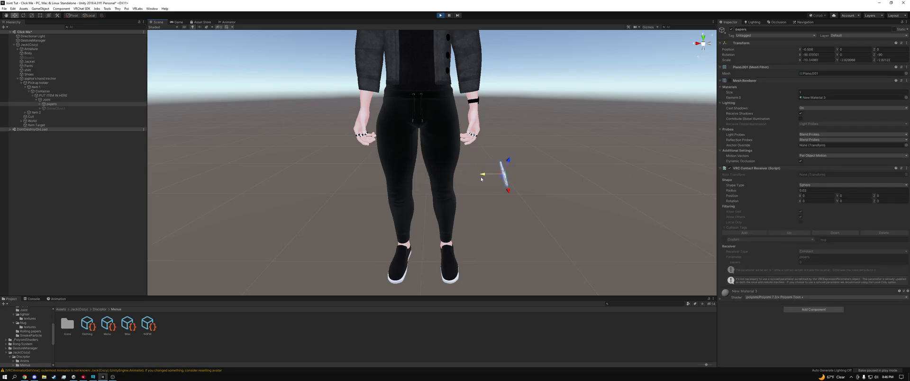
click(32, 40)
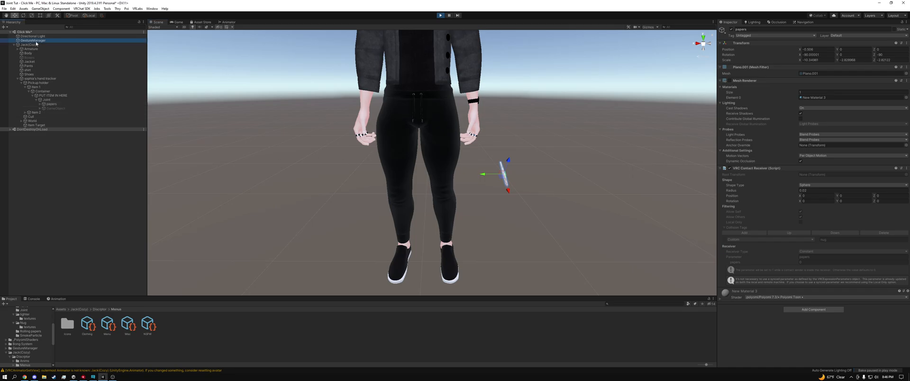
click(33, 40)
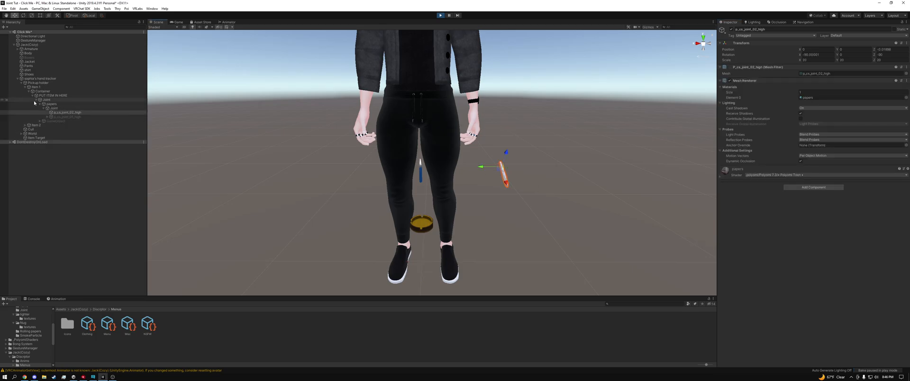
Step: Move the papers between the avatar's legs, then exit play mode
click(46, 99)
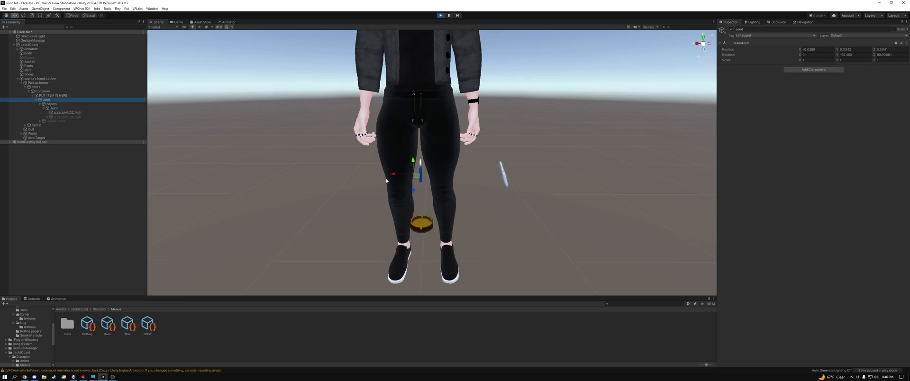
click(52, 104)
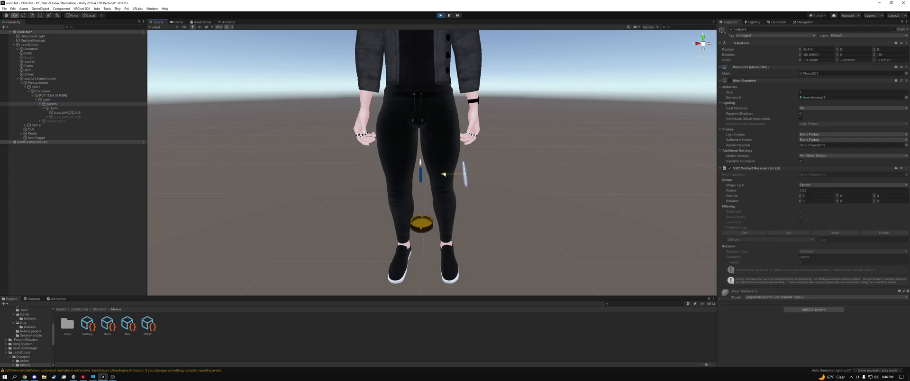
drag(464, 174, 400, 173)
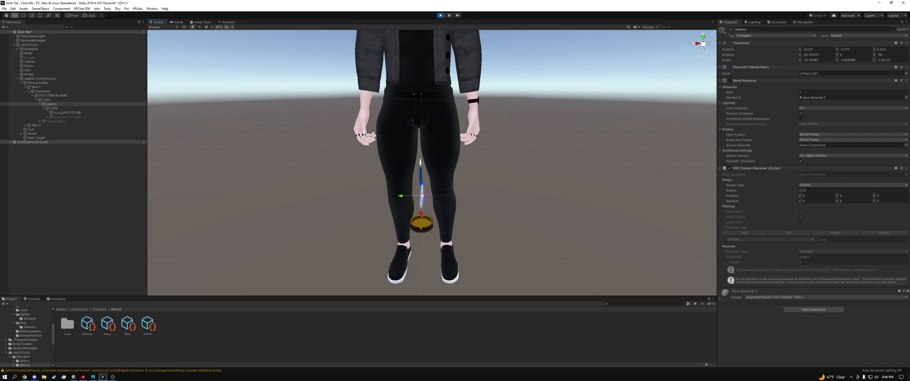
click(440, 15)
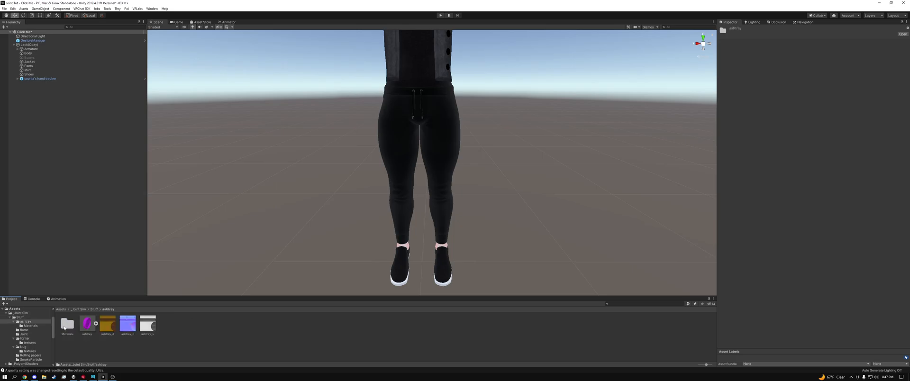
Step: Set the ashtray material to Poiyomi Toon, then select the lighter's shading material
double_click(68, 323)
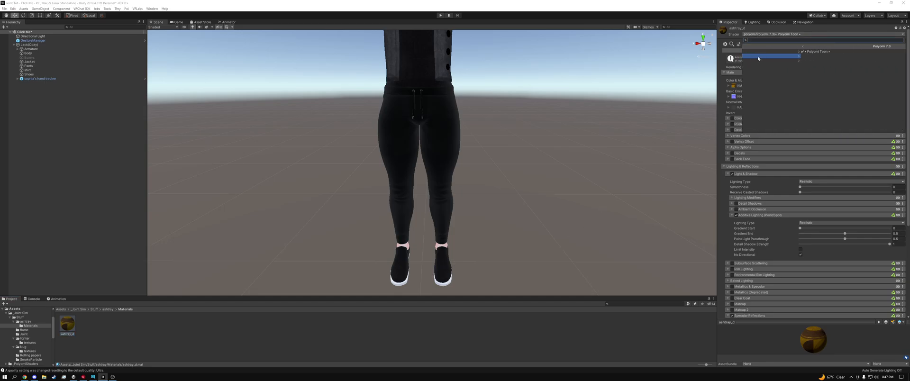
click(758, 58)
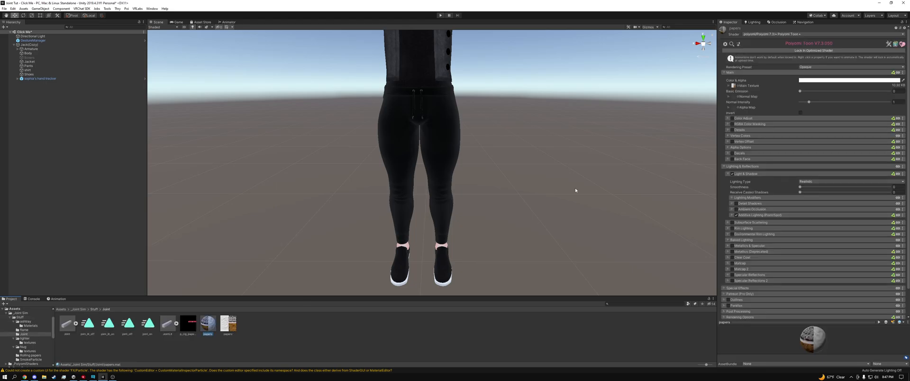
mouse_move(96, 311)
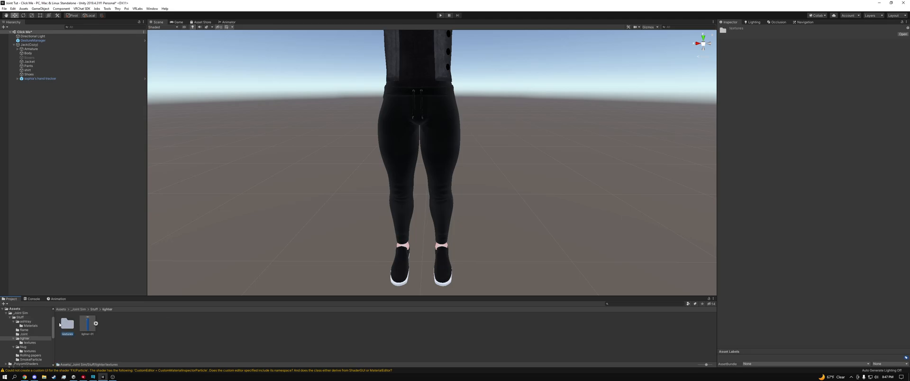
click(67, 323)
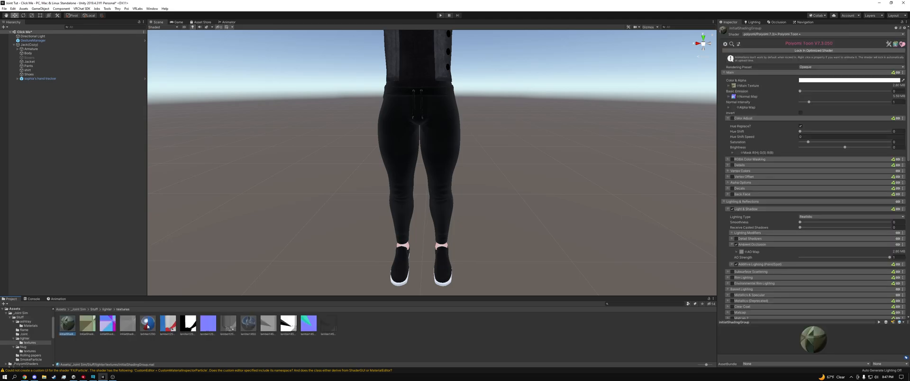
click(248, 324)
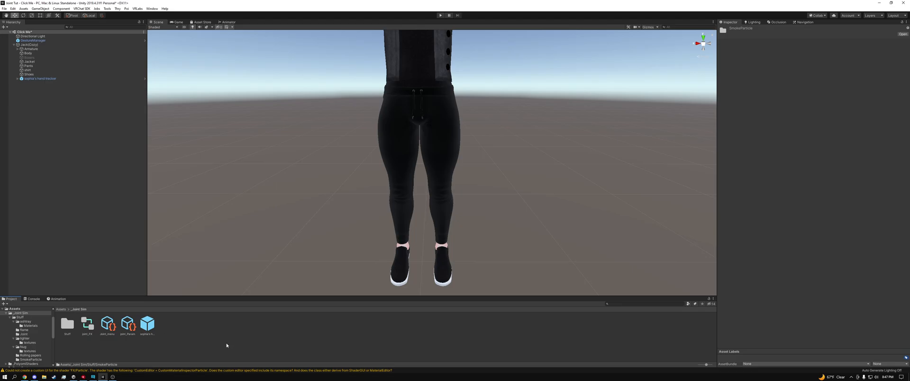
mouse_move(232, 347)
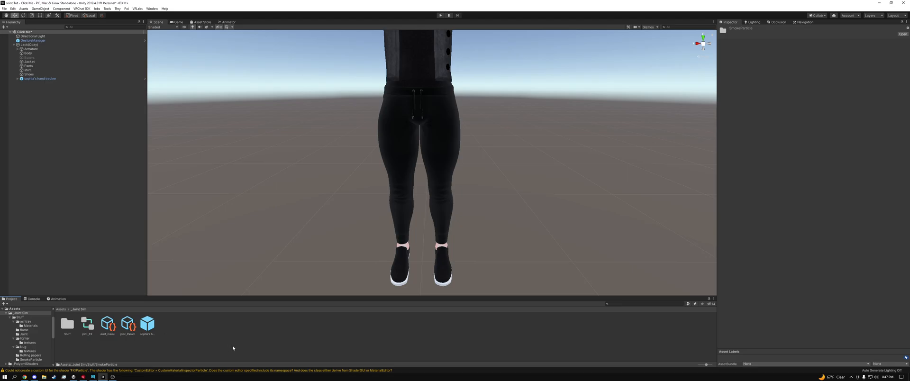
mouse_move(232, 348)
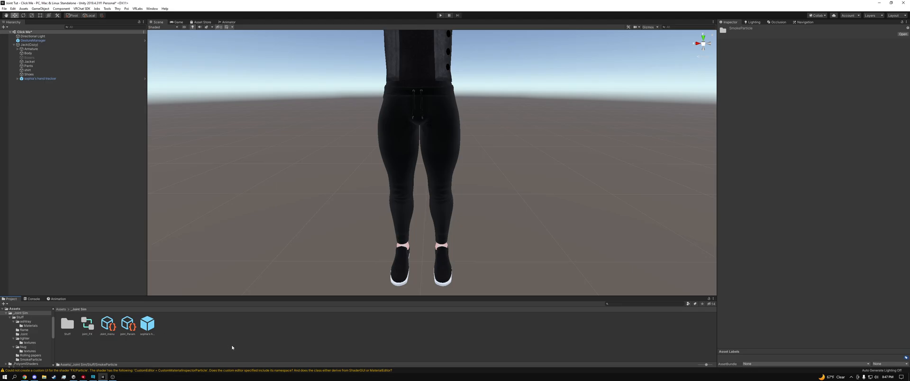